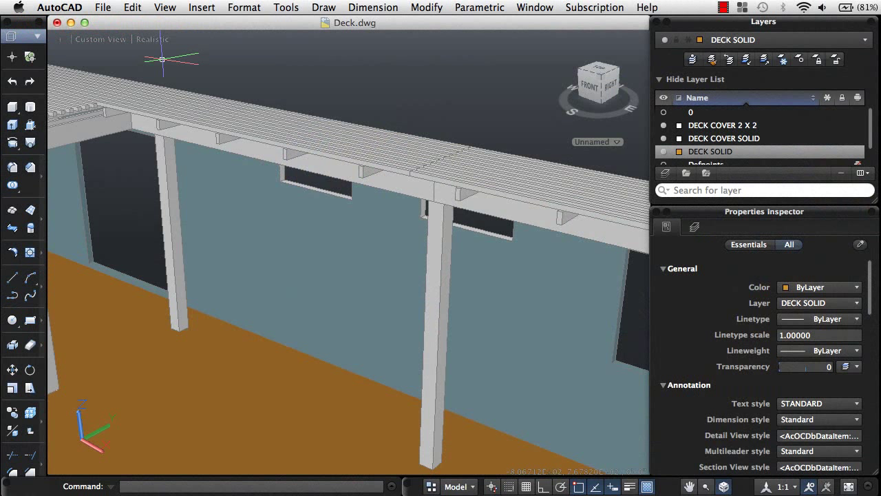
left_click(11, 127)
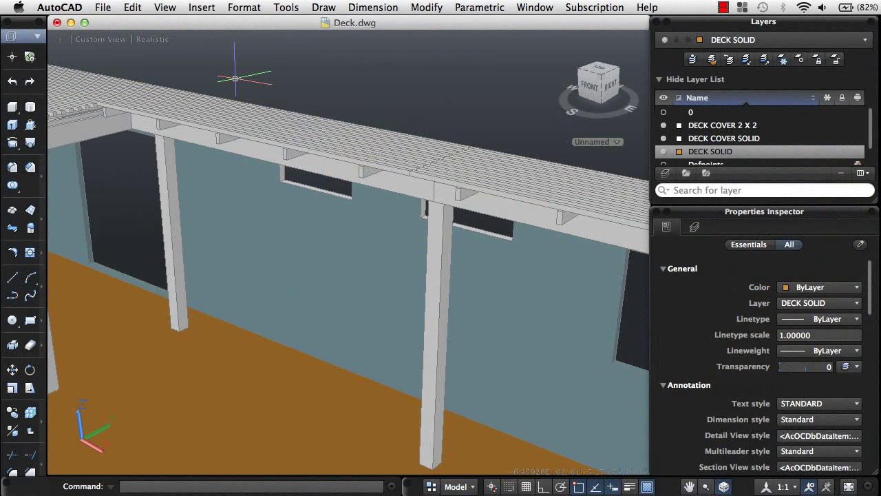
right_click(237, 81)
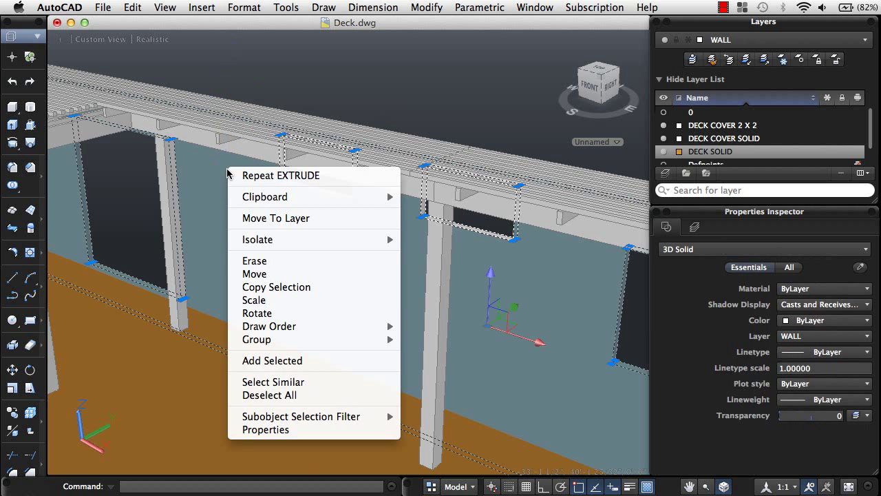
left_click(270, 394)
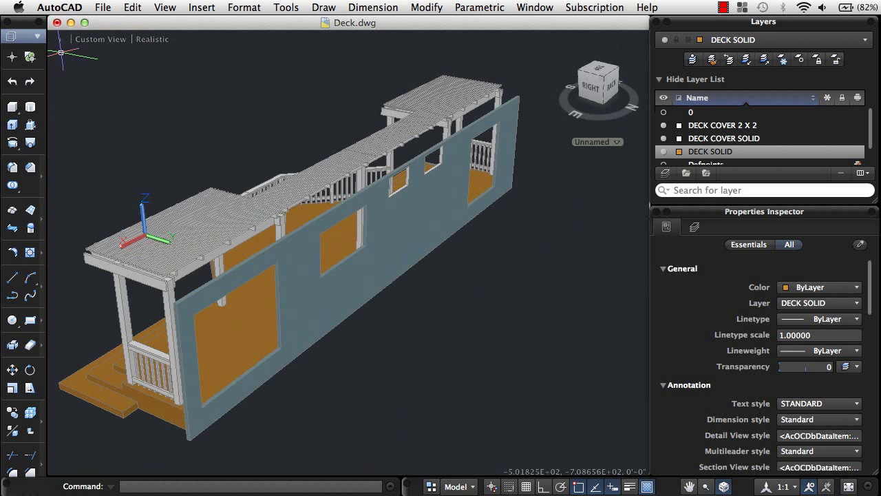
mouse_move(141, 64)
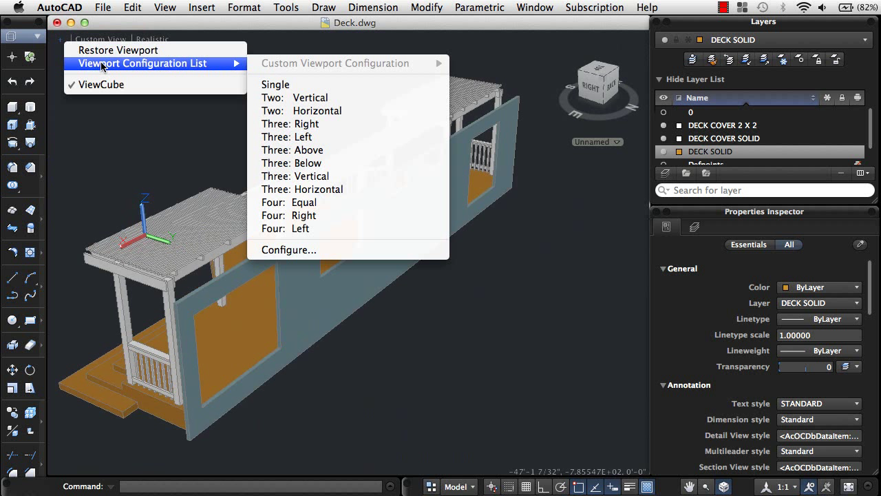
mouse_move(102, 86)
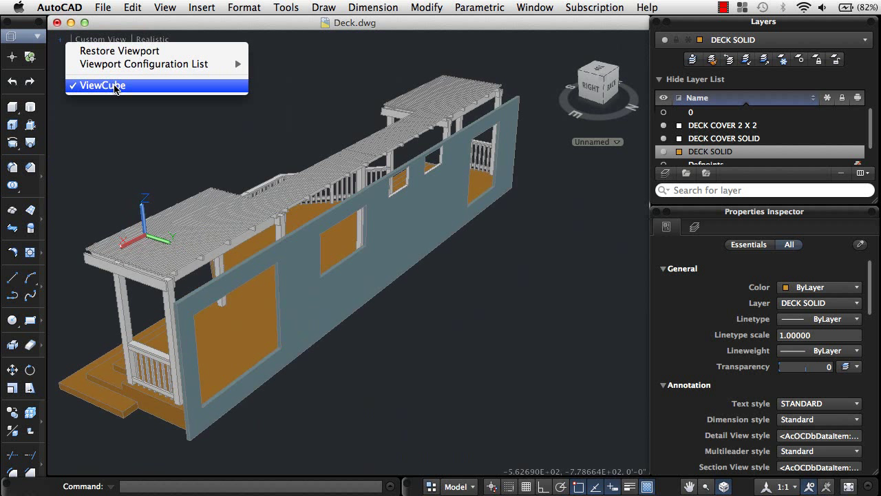
left_click(99, 38)
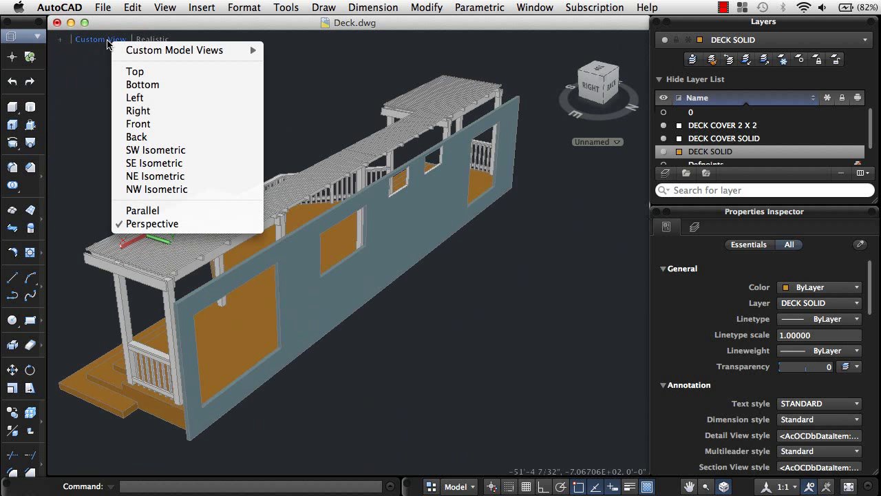
left_click(152, 39)
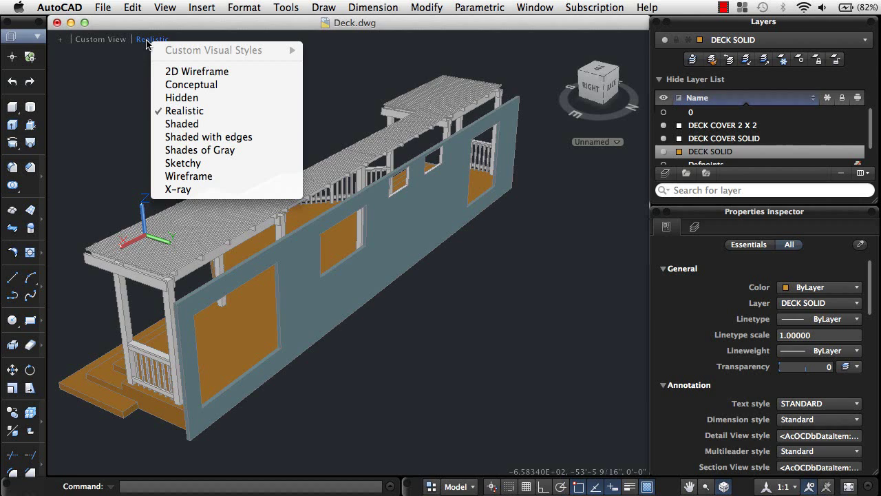